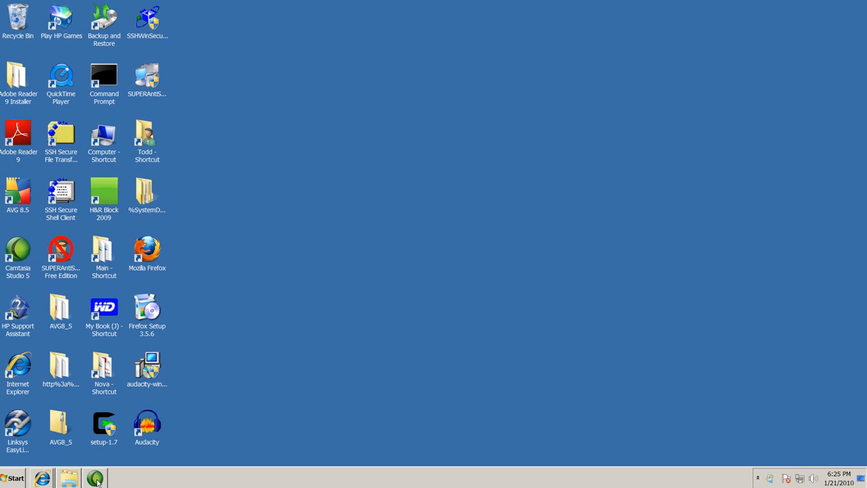
mouse_move(14, 477)
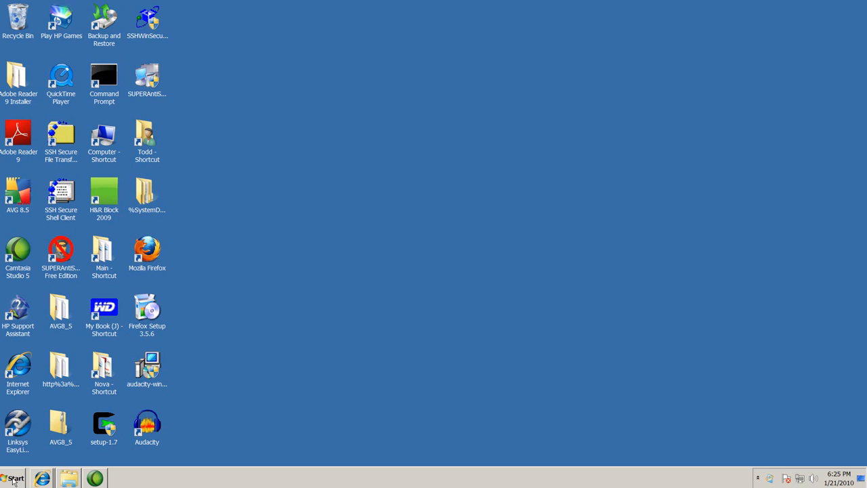
- Bring up the Start button's shortcut menu offering Open Windows Explorer
right_click(14, 478)
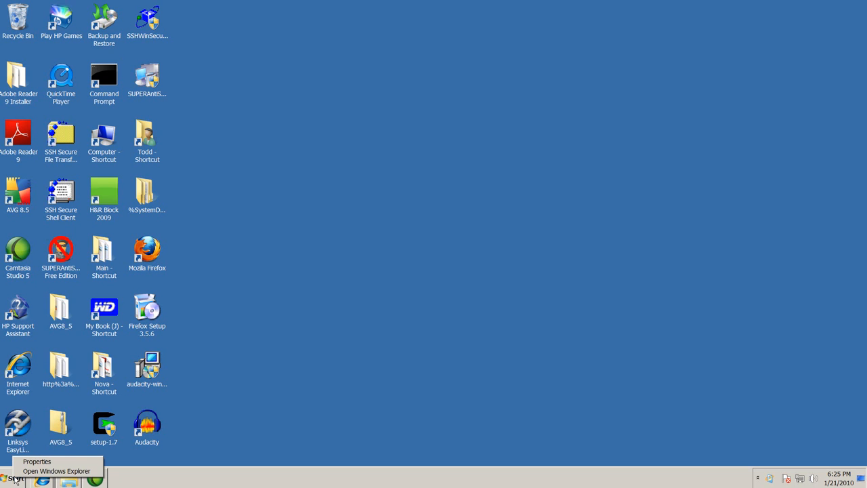
mouse_move(57, 472)
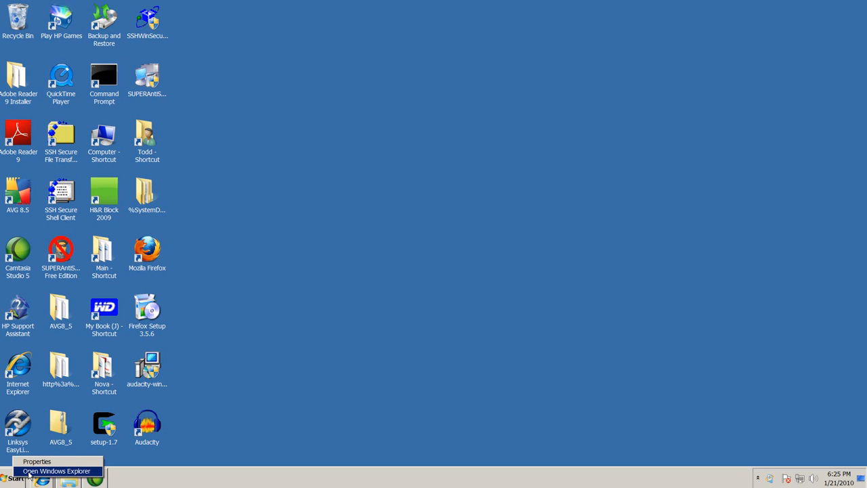
- Launch Windows Explorer and expand the HP (C:) drive in the folder tree
left_click(57, 472)
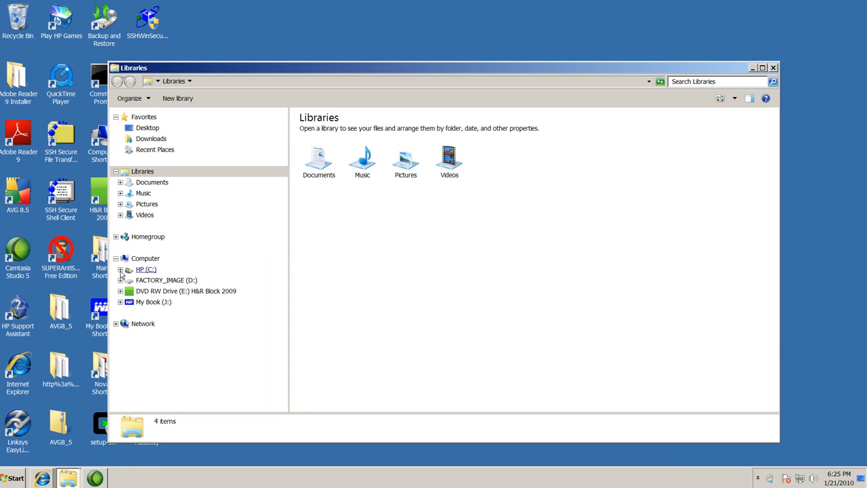
mouse_move(138, 236)
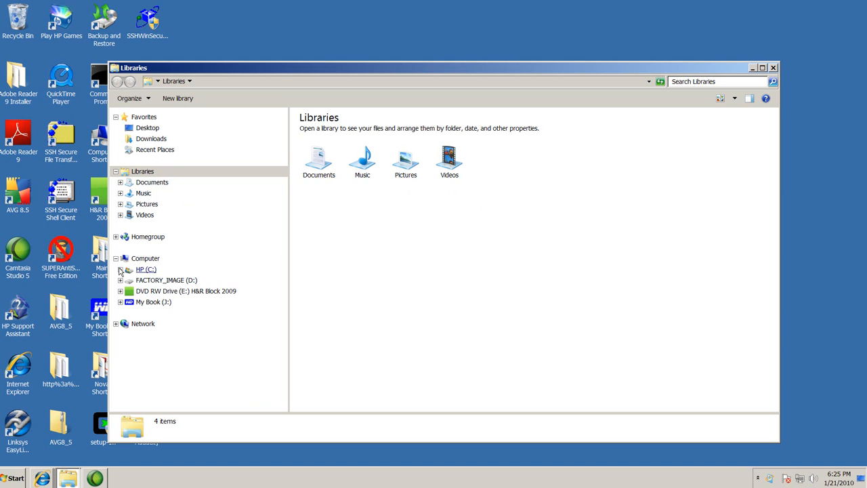
left_click(119, 268)
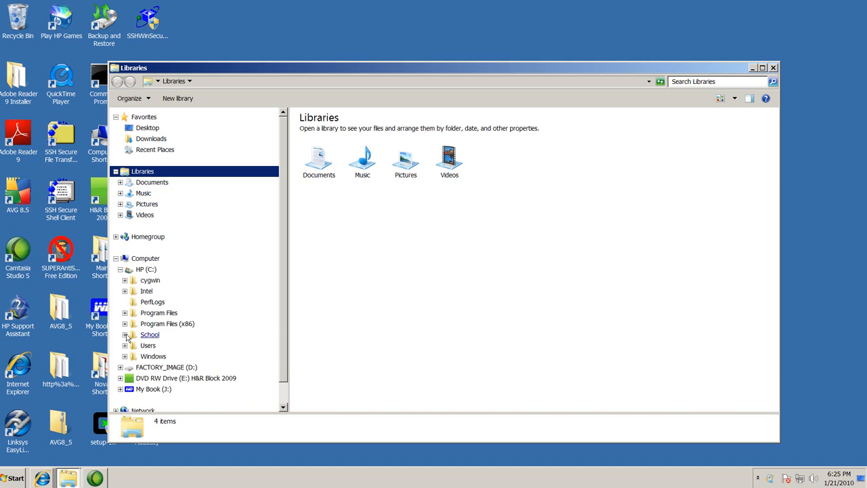
- Expand School on C:, look into Course 2, then return to School showing Course 1 and Course 2
left_click(125, 334)
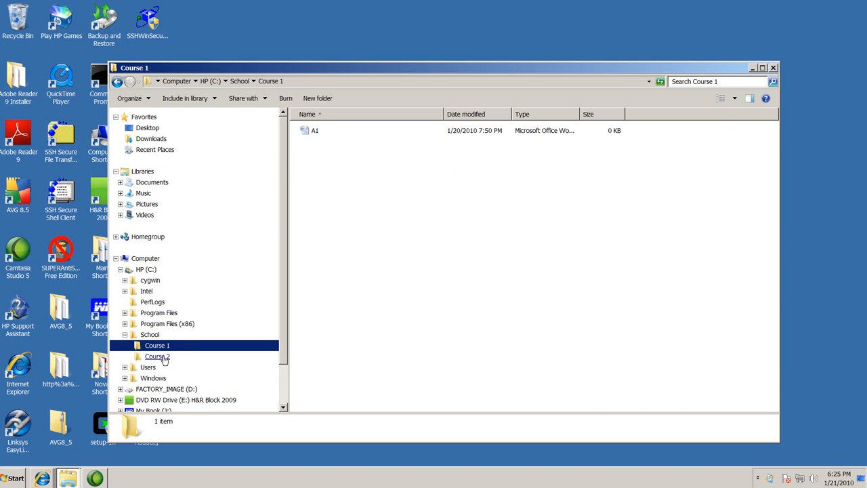
left_click(157, 355)
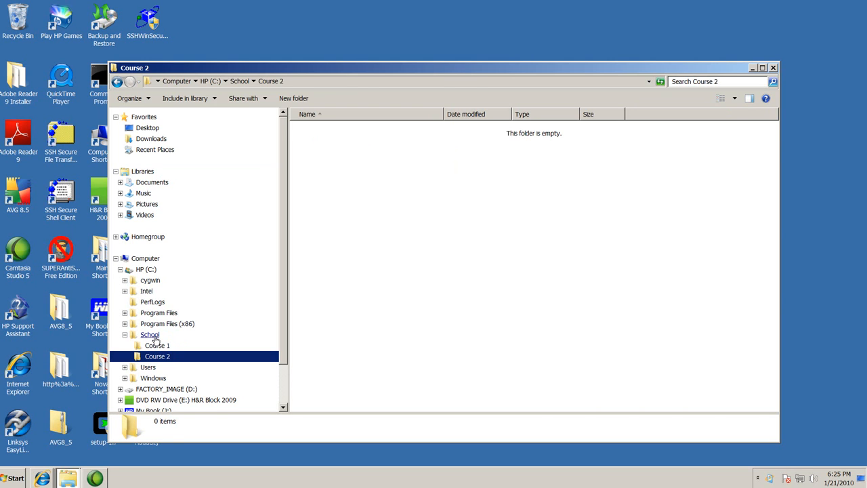
left_click(150, 334)
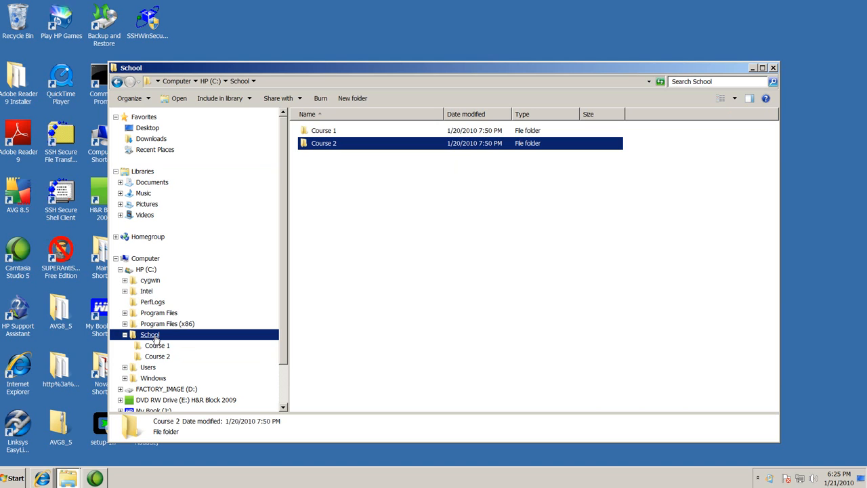
mouse_move(160, 342)
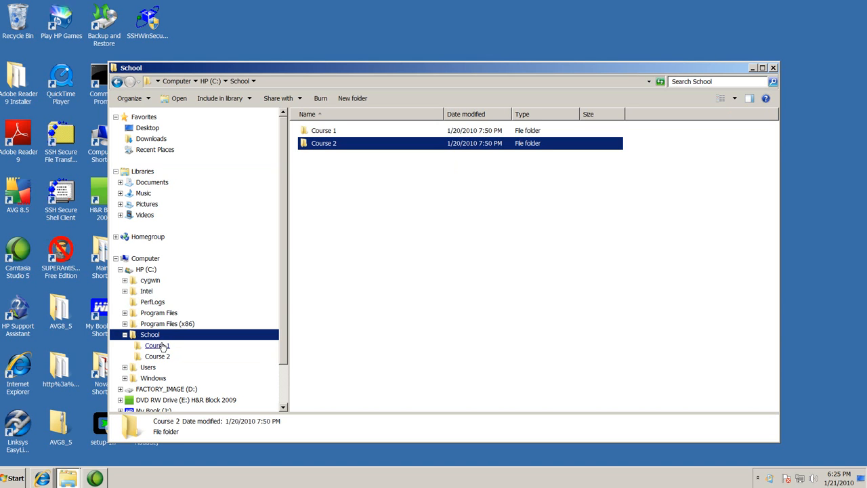
mouse_move(161, 347)
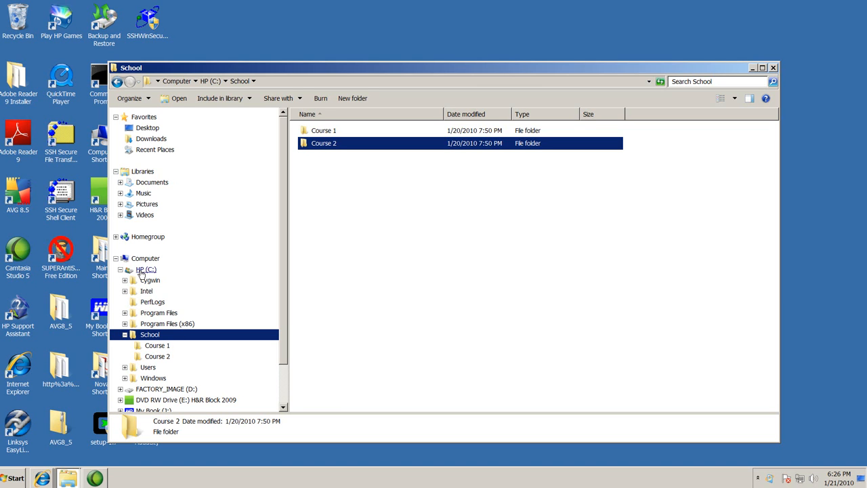
- Go to the C: drive root and start creating a new folder there via the context menu
left_click(147, 269)
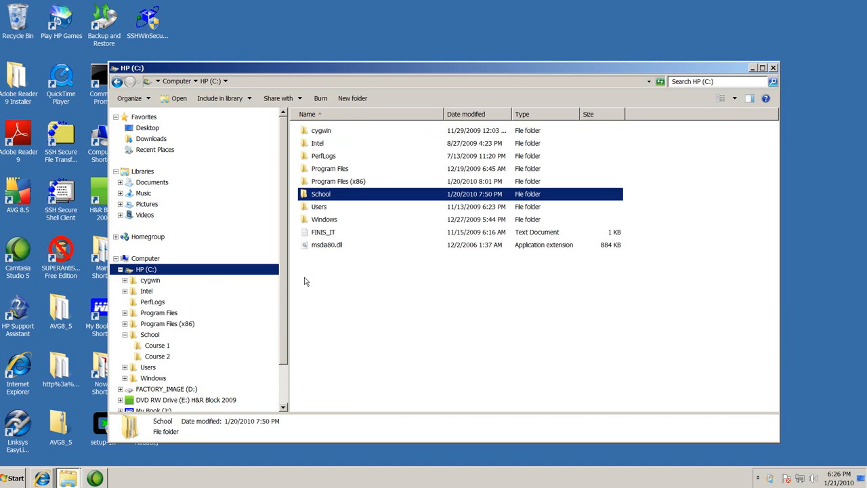
left_click(146, 269)
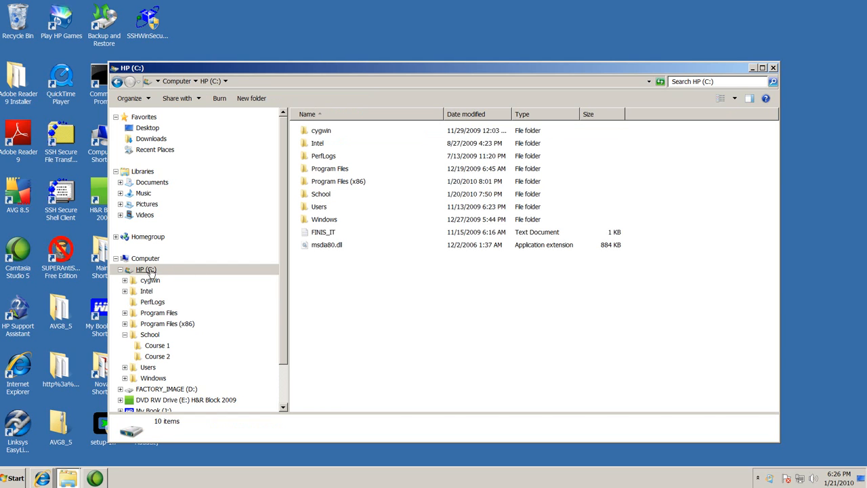
left_click(146, 268)
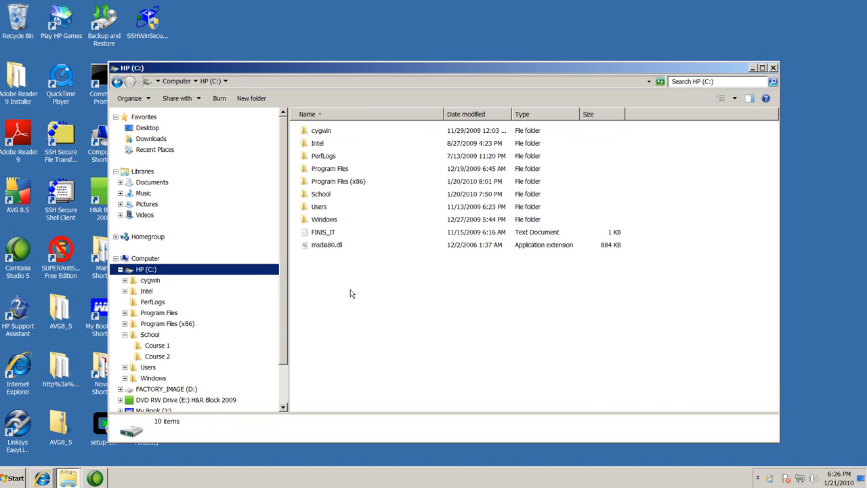
right_click(351, 293)
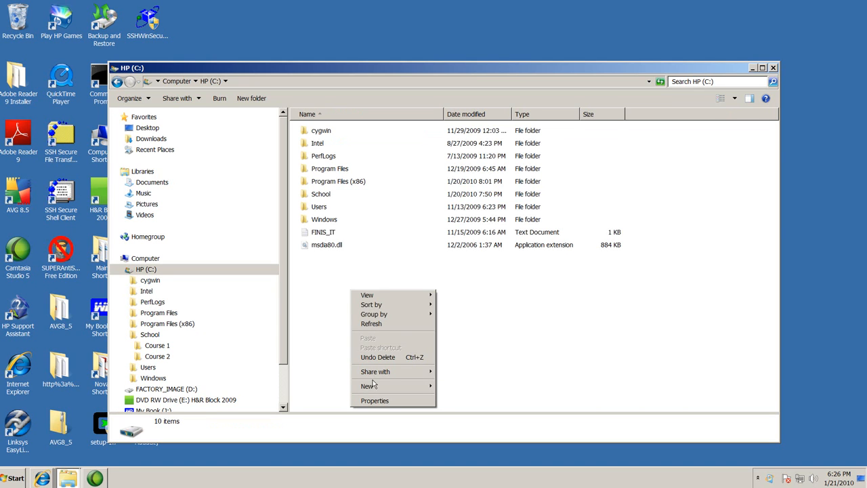
mouse_move(368, 386)
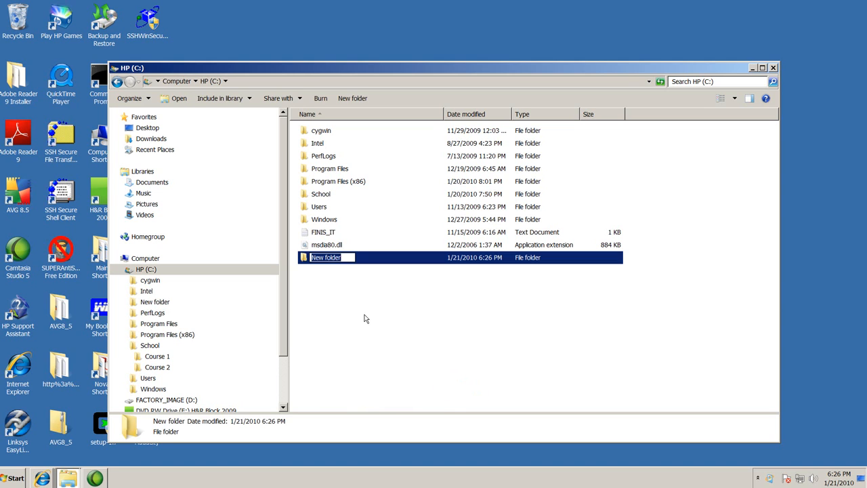
type("C")
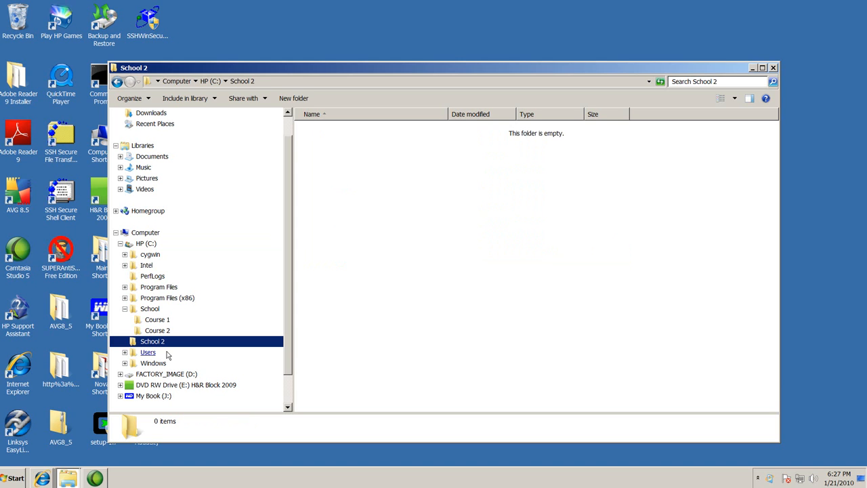
mouse_move(166, 353)
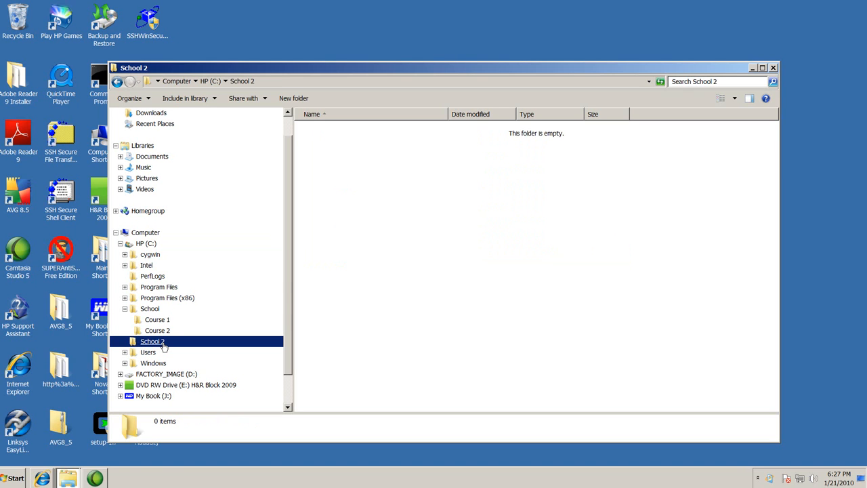
mouse_move(160, 349)
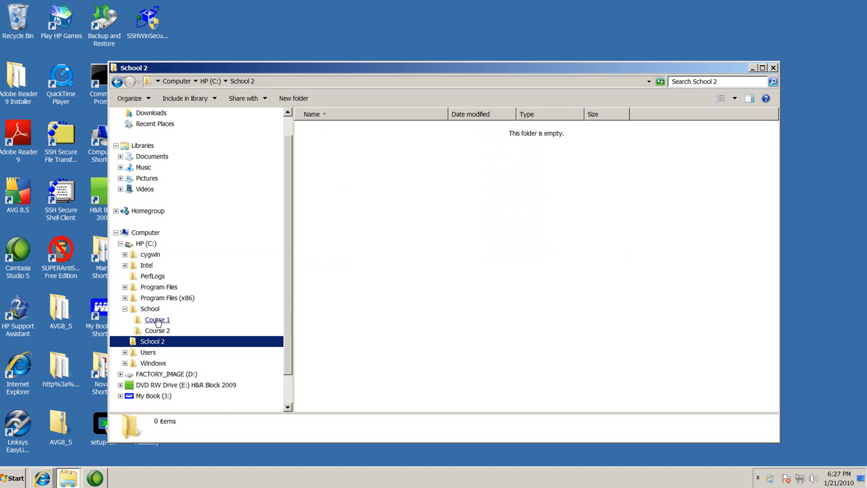
left_click(158, 320)
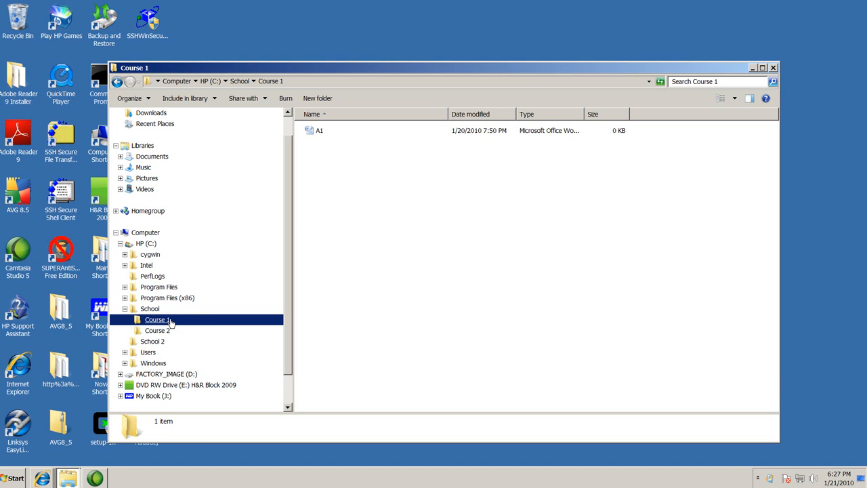
mouse_move(175, 336)
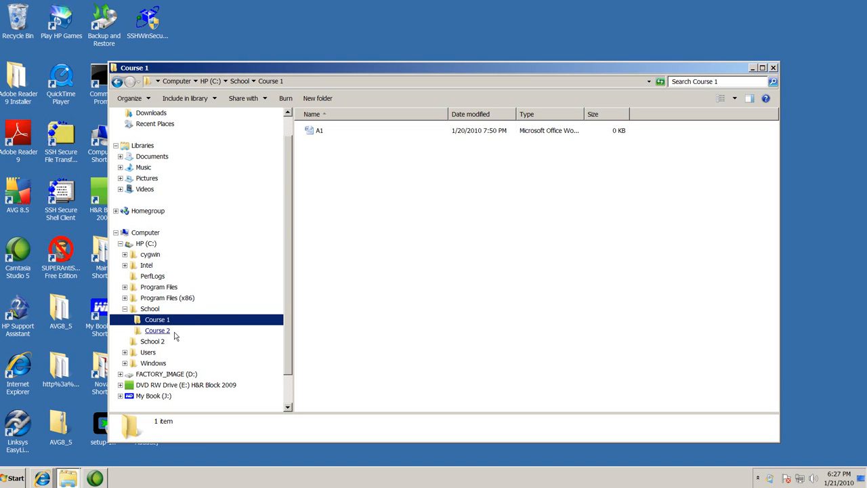
mouse_move(215, 282)
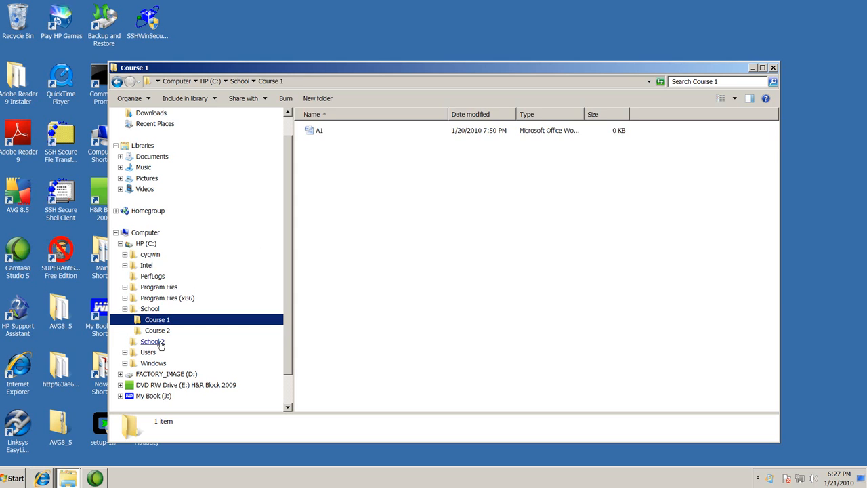
left_click(152, 341)
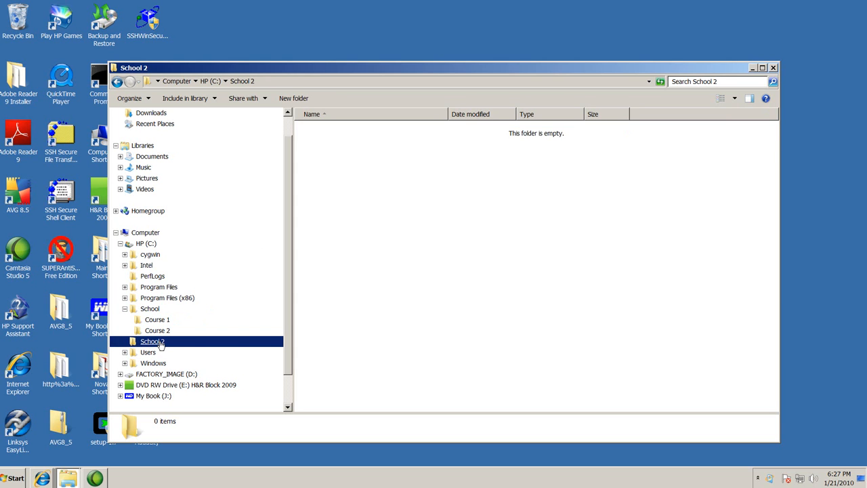
- Create a new subfolder in School 2 and name it ENG 1100
right_click(378, 201)
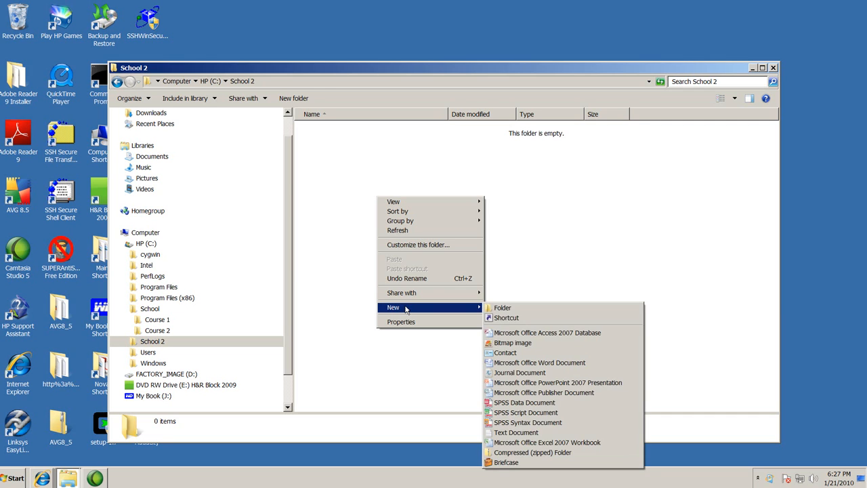
left_click(502, 306)
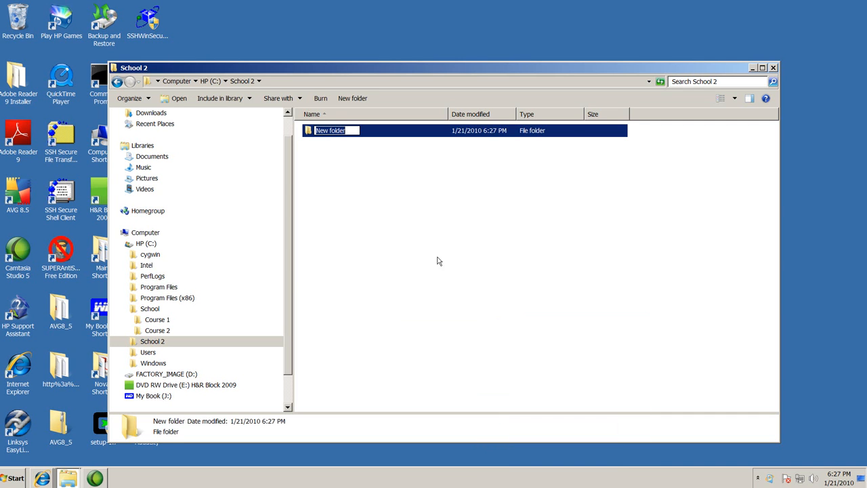
type("ENG")
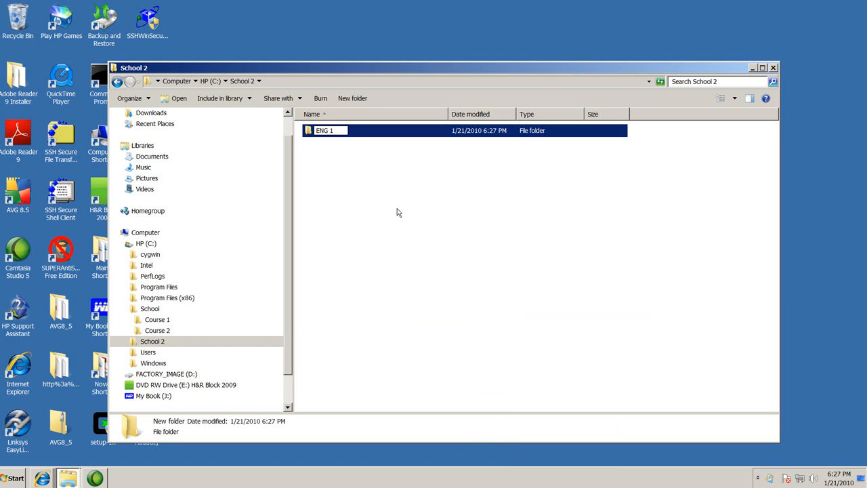
type("100")
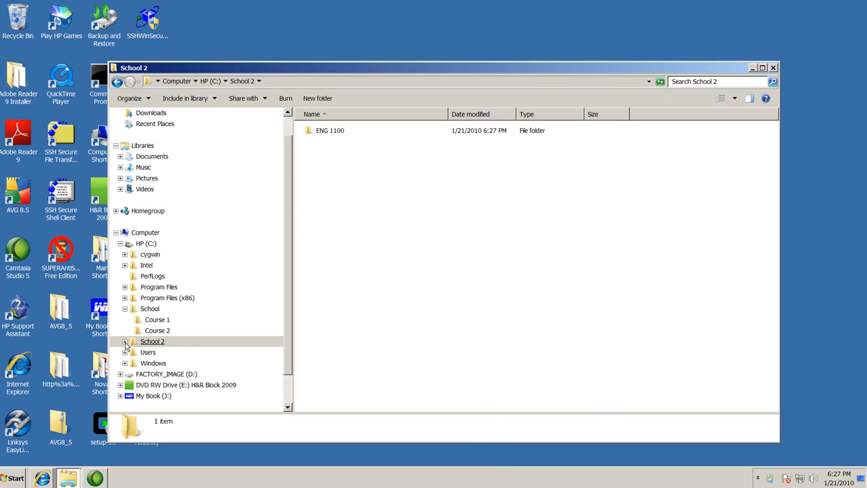
- Expand School 2 in the navigation pane so ENG 1100 appears beneath it
left_click(125, 341)
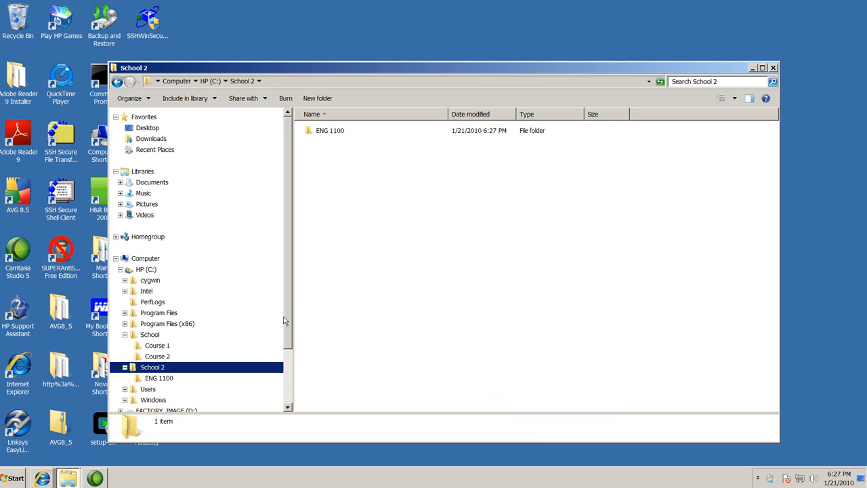
scroll("down", 3)
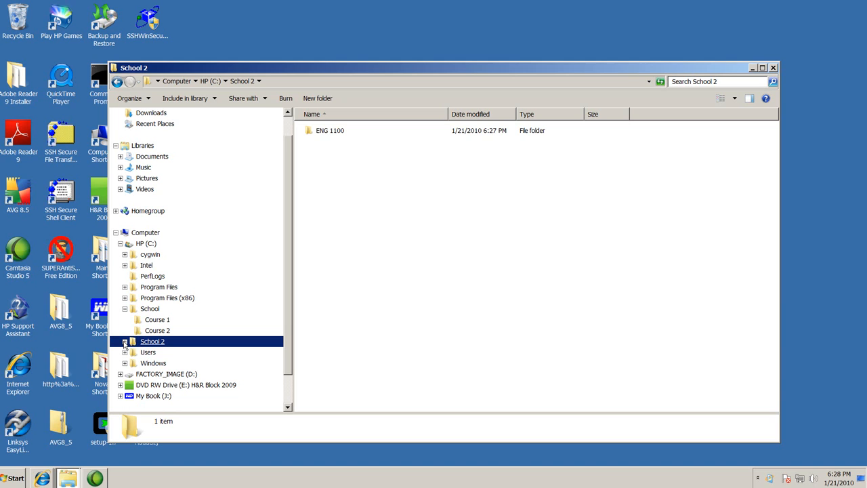
left_click(124, 342)
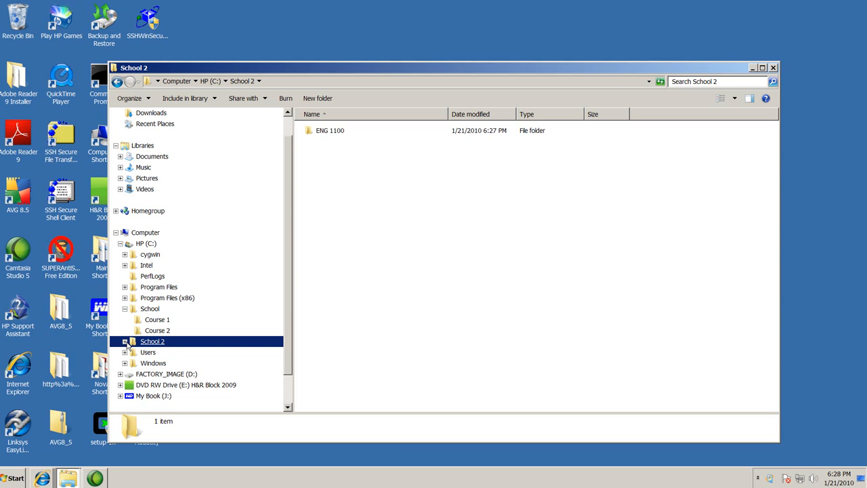
left_click(125, 342)
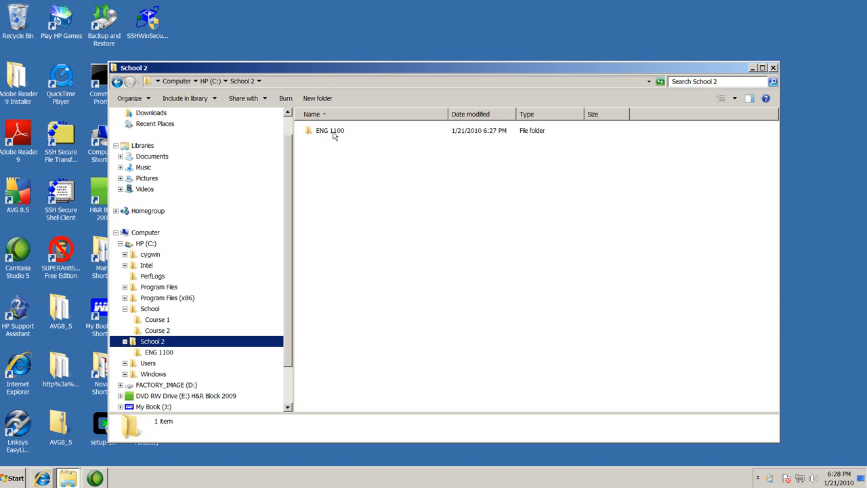
- Inside ENG 1100, create a new Microsoft Office Word document named Paper 1
double_click(331, 130)
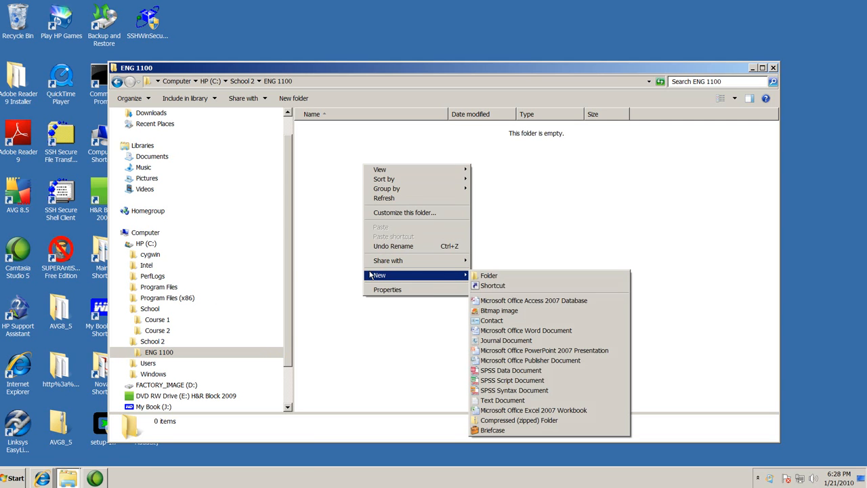
mouse_move(503, 400)
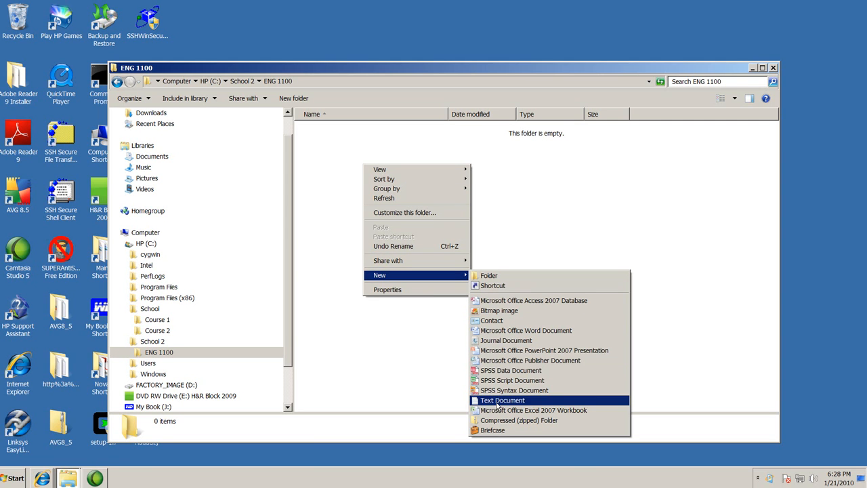
mouse_move(491, 320)
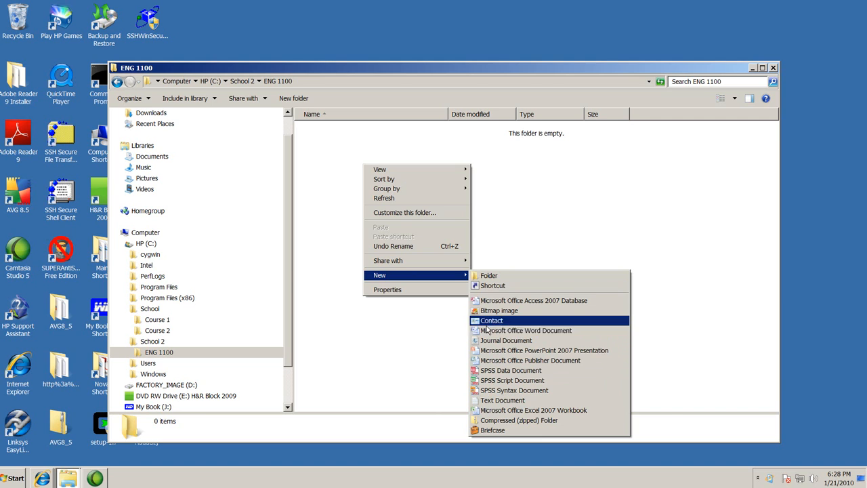
left_click(526, 331)
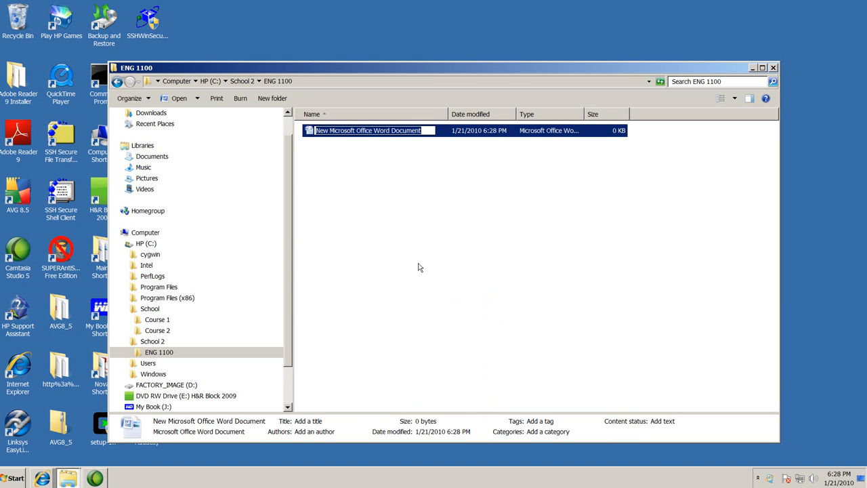
type("Paper 1")
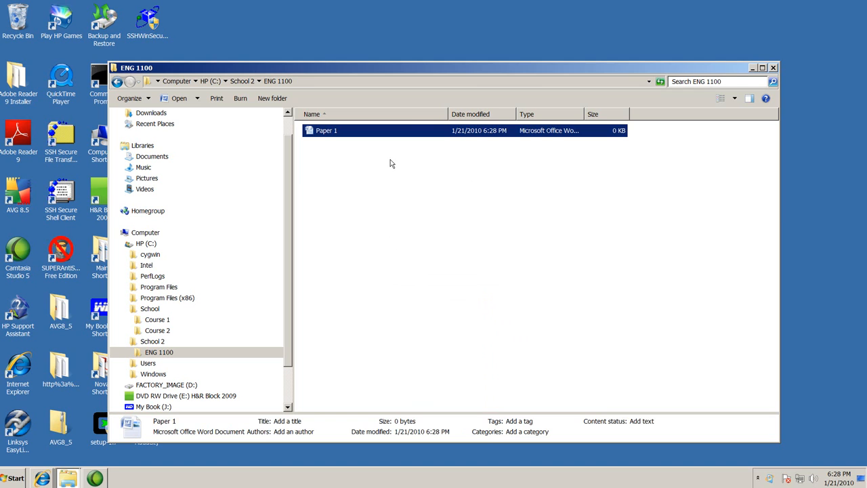
mouse_move(337, 180)
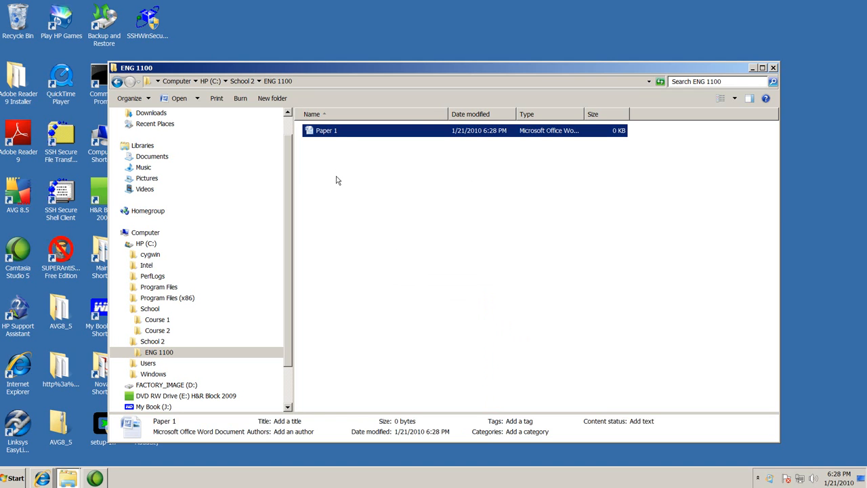
left_click(152, 342)
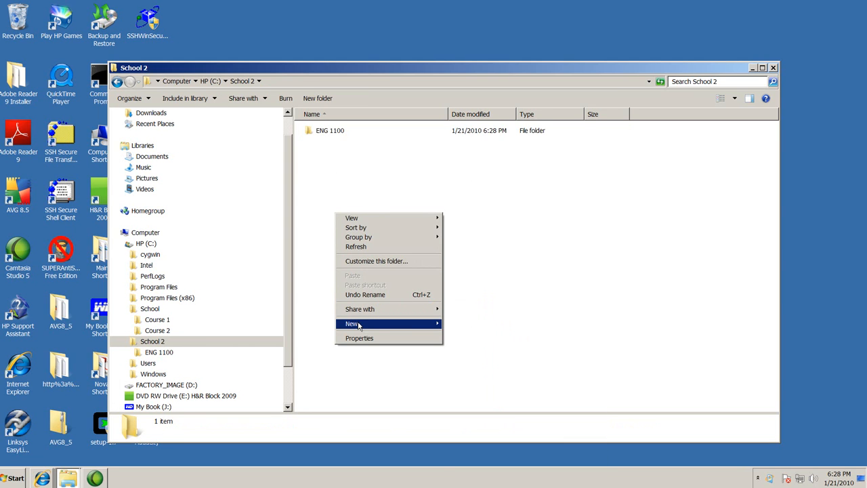
- Create a second subfolder in School 2 named Acct 1000
left_click(352, 322)
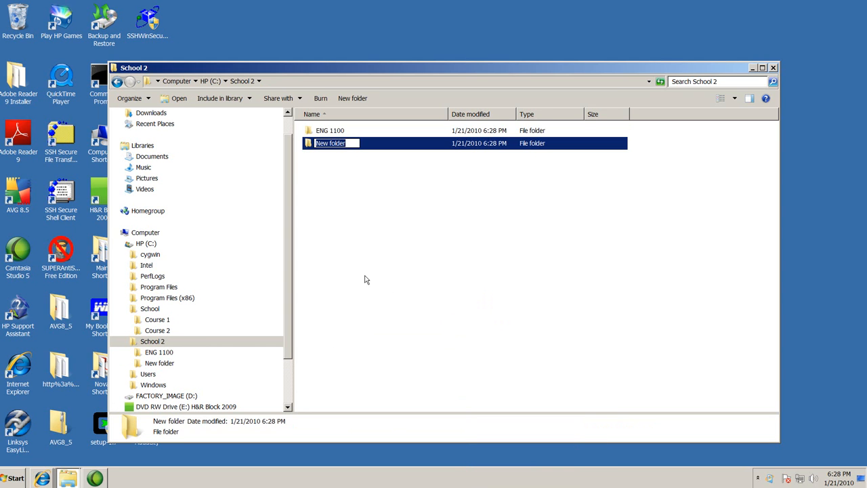
type("Acct")
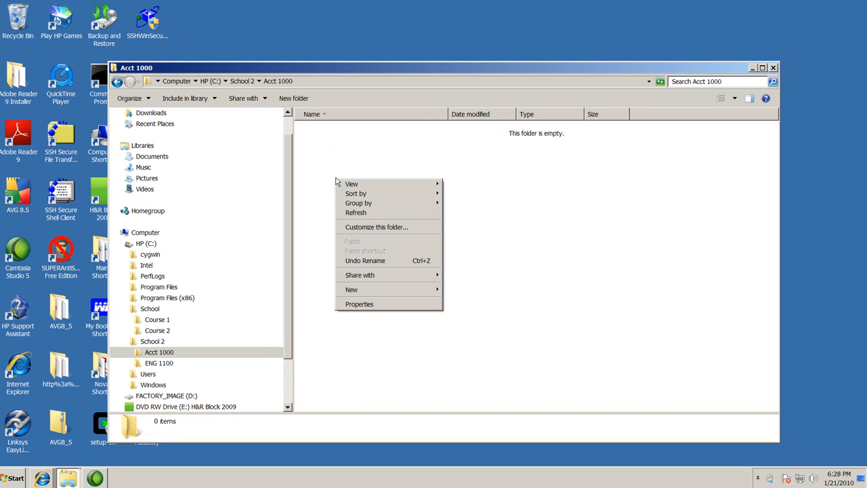
- Inside Acct 1000, create a new Excel 2007 workbook named Homework 1
left_click(353, 290)
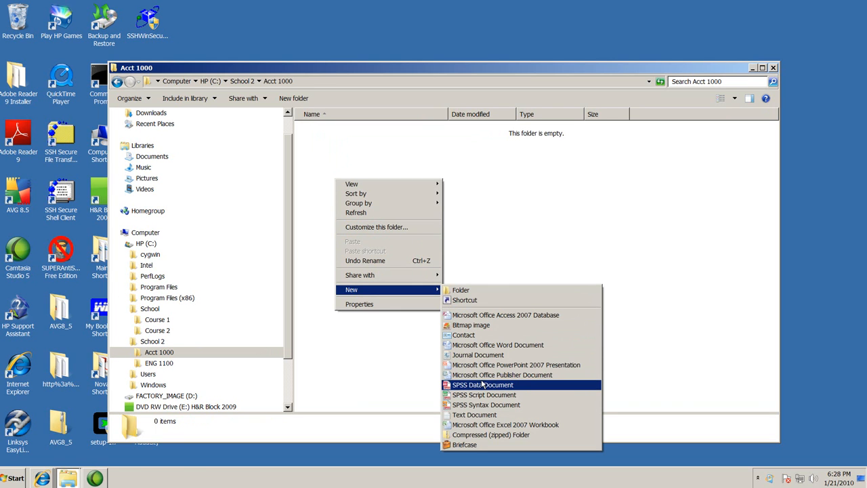
mouse_move(463, 335)
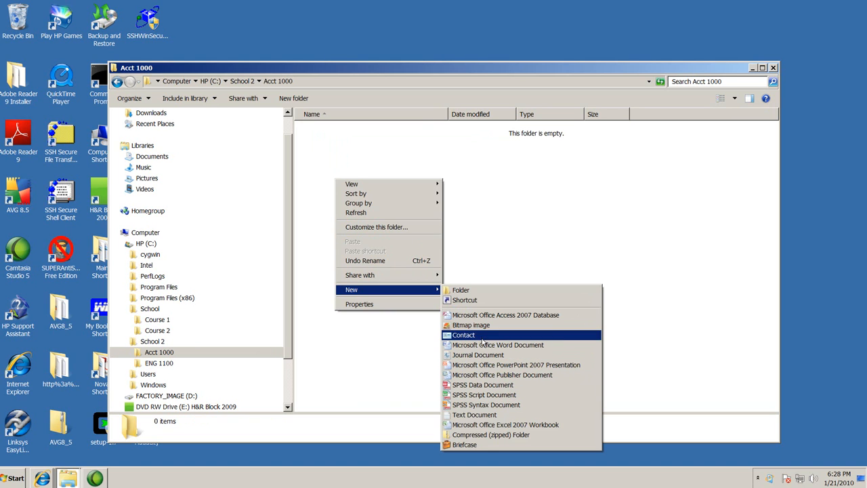
mouse_move(483, 385)
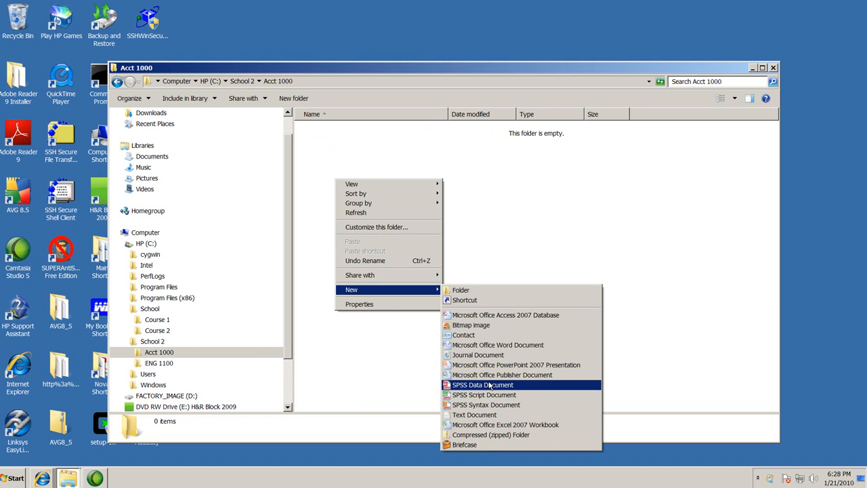
mouse_move(486, 365)
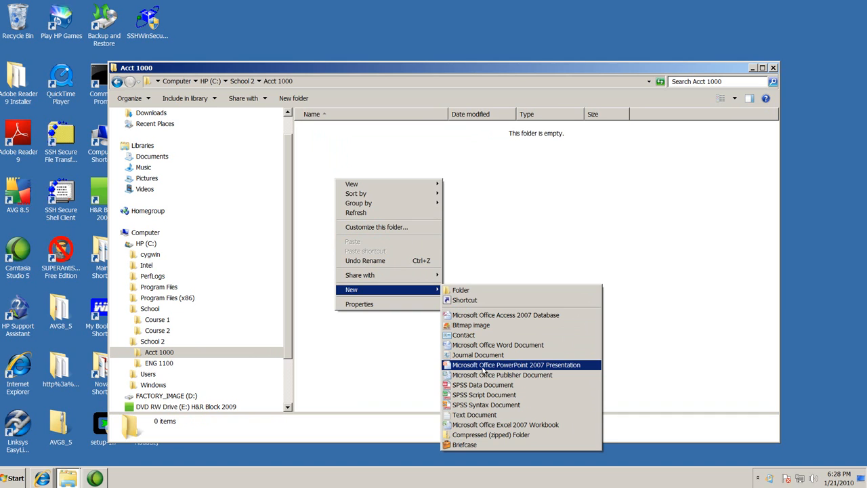
mouse_move(505, 424)
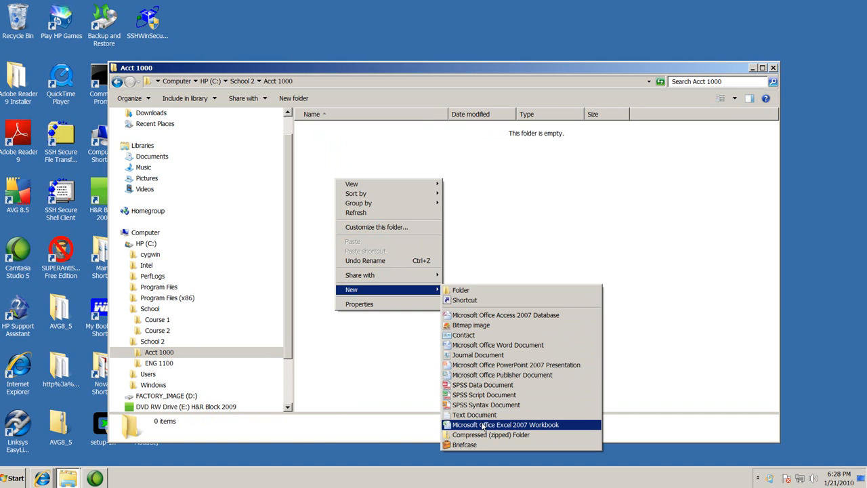
left_click(506, 424)
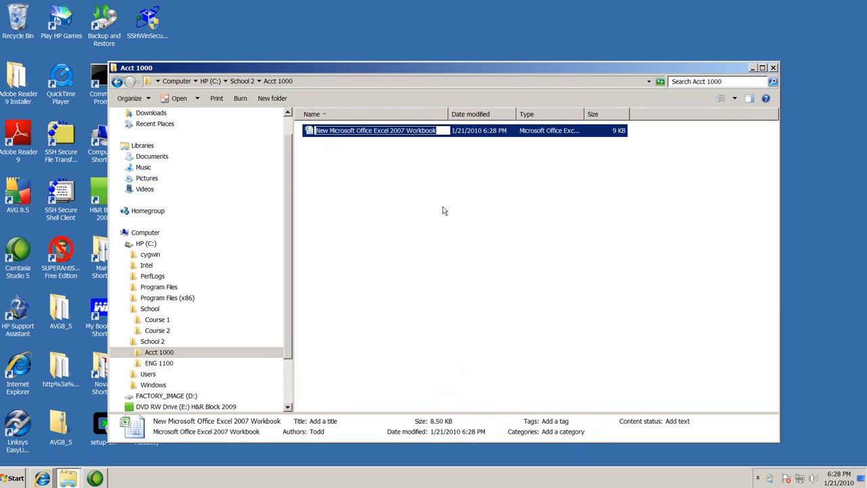
type("Homework 1")
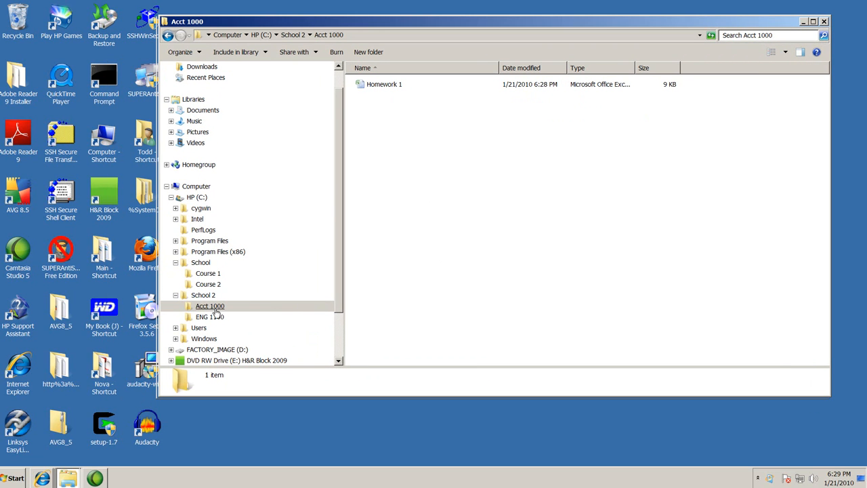
mouse_move(216, 312)
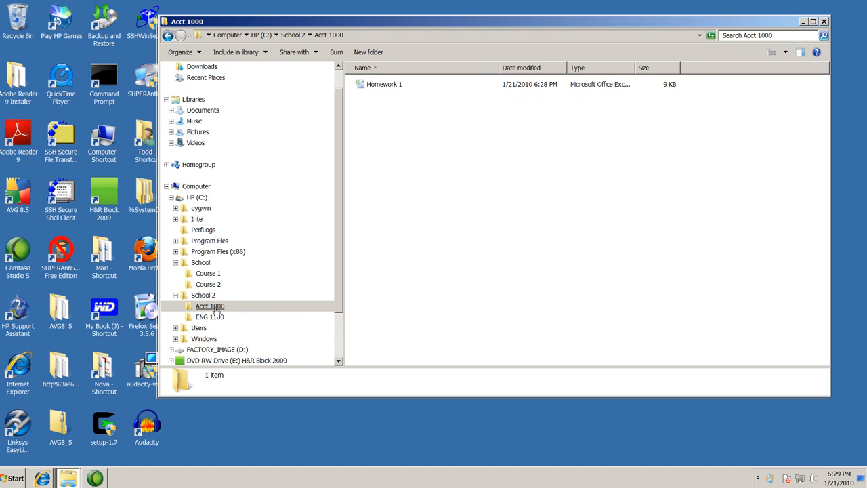
- Review Acct 1000, then switch to ENG 1100 to confirm it holds Paper 1
left_click(211, 307)
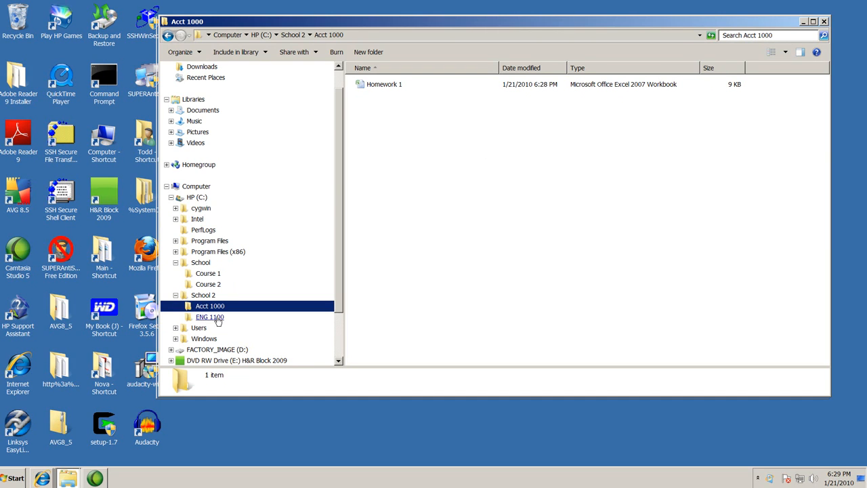
left_click(208, 317)
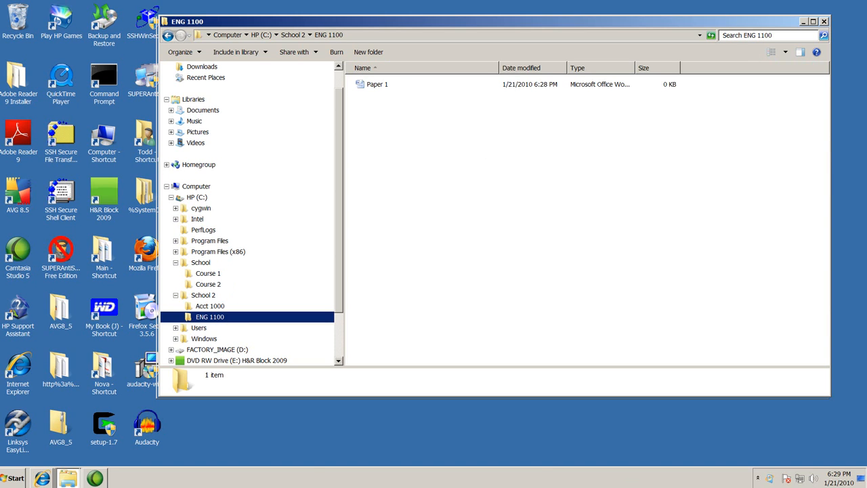